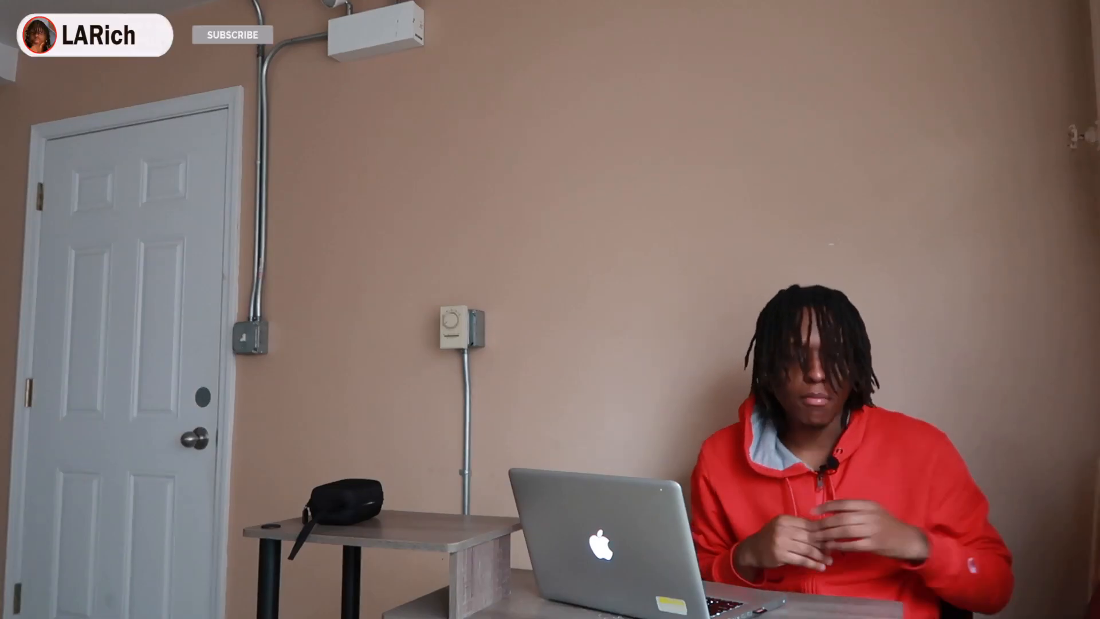
pyautogui.click(232, 34)
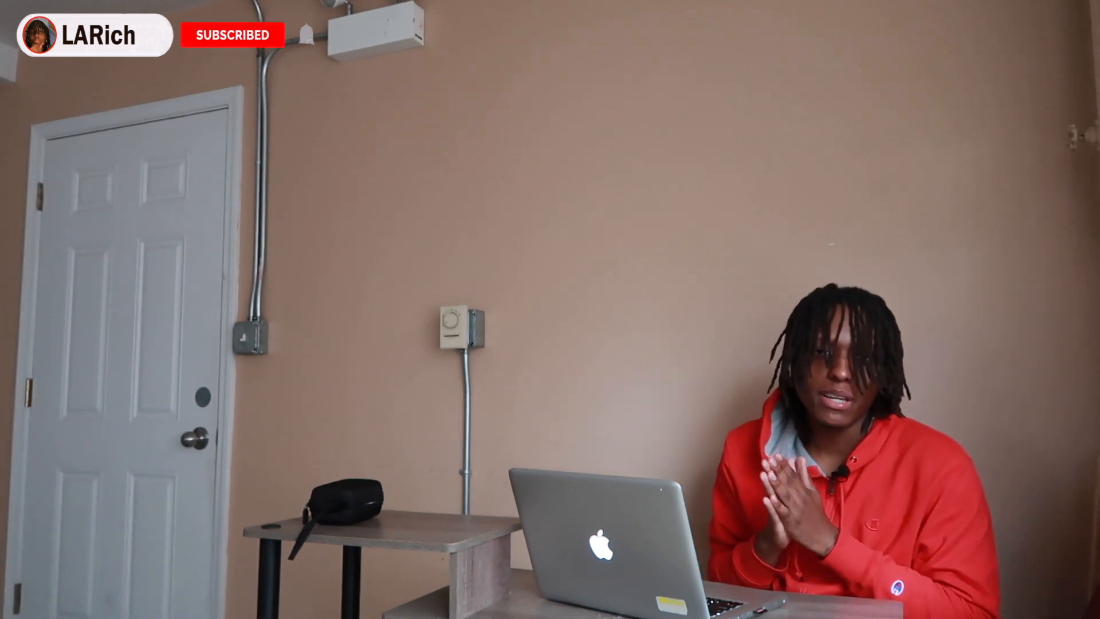